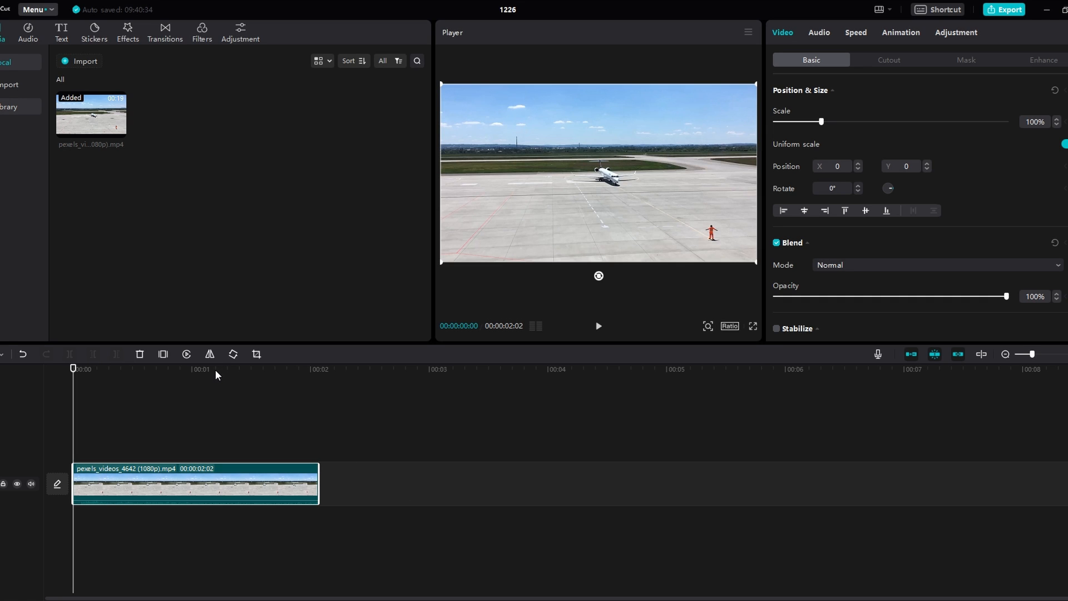
{"action": "mouse_move", "coordinate": [225, 407]}
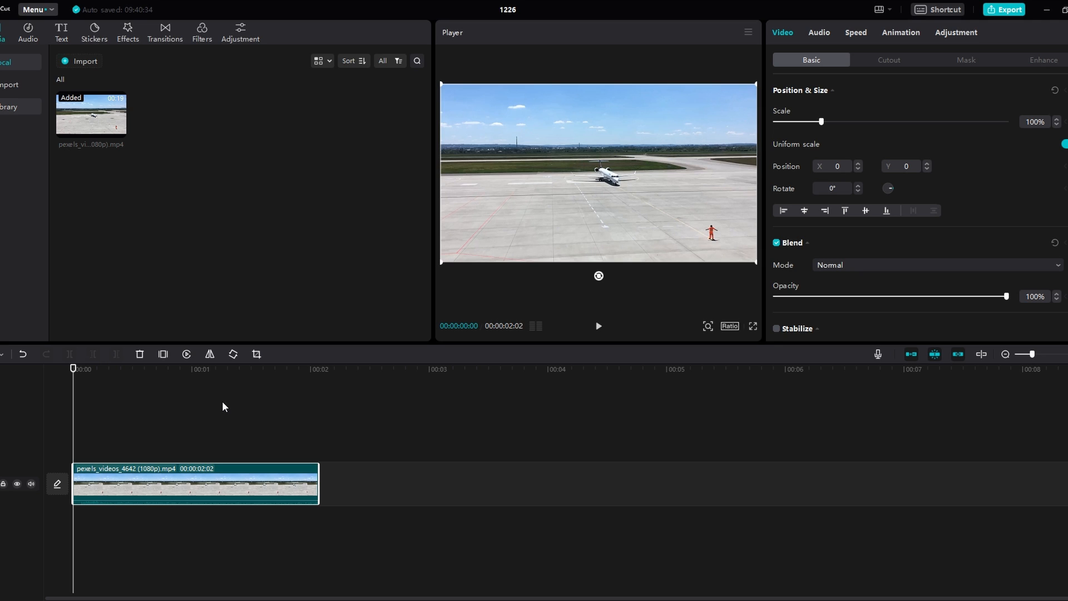
{"action": "mouse_move", "coordinate": [213, 428]}
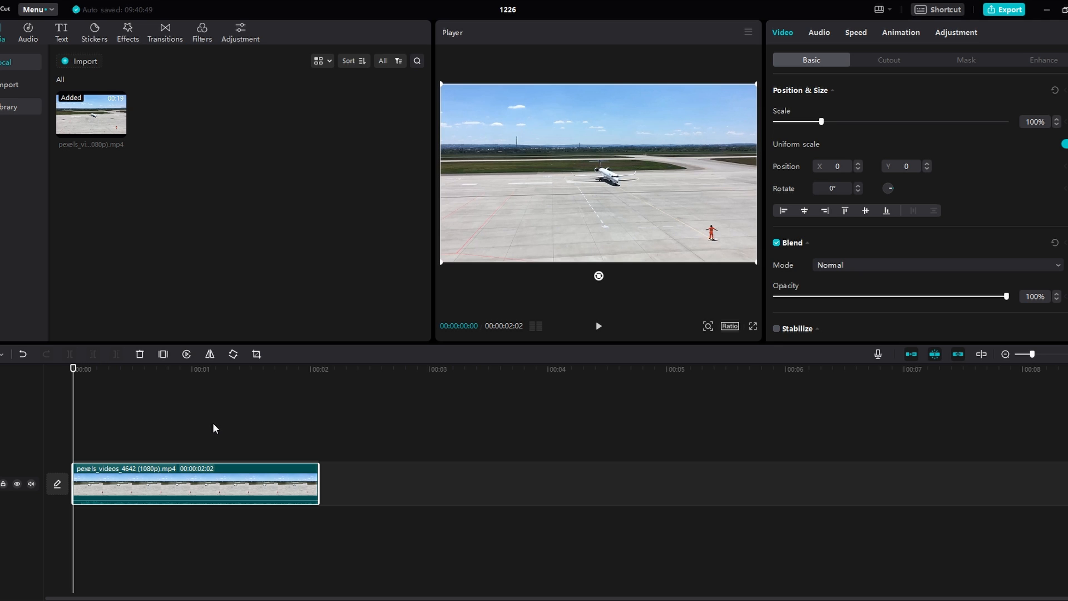
{"action": "mouse_move", "coordinate": [150, 353]}
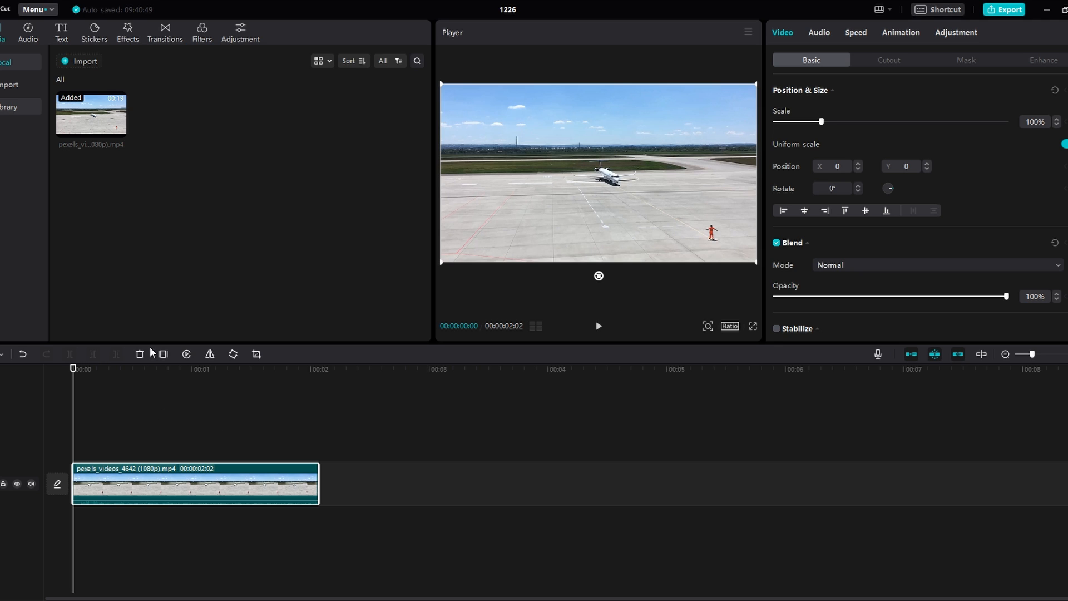
{"action": "mouse_move", "coordinate": [269, 343]}
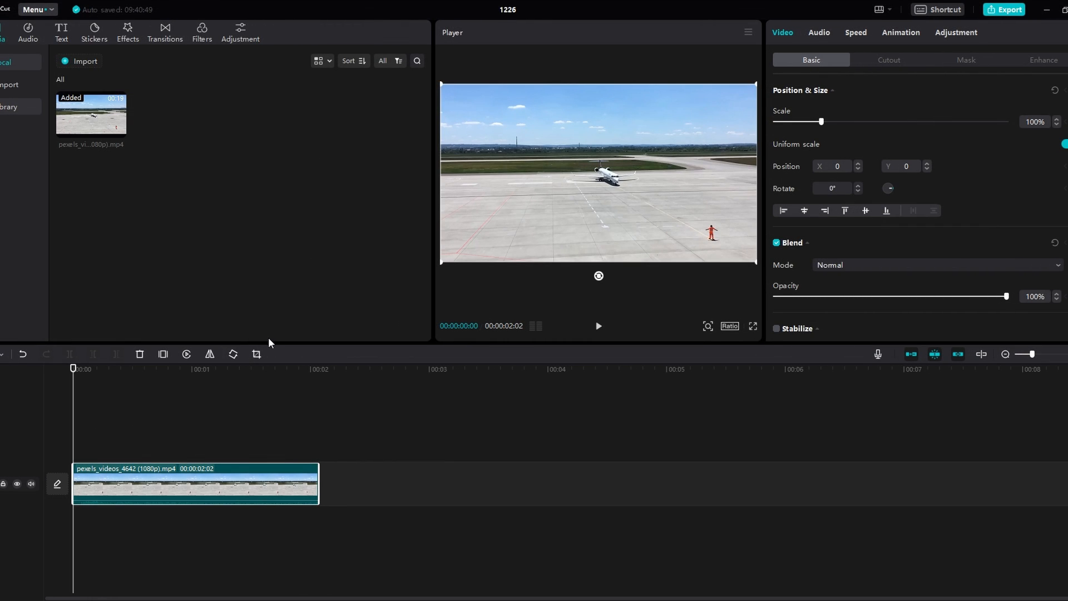
{"action": "mouse_move", "coordinate": [223, 34]}
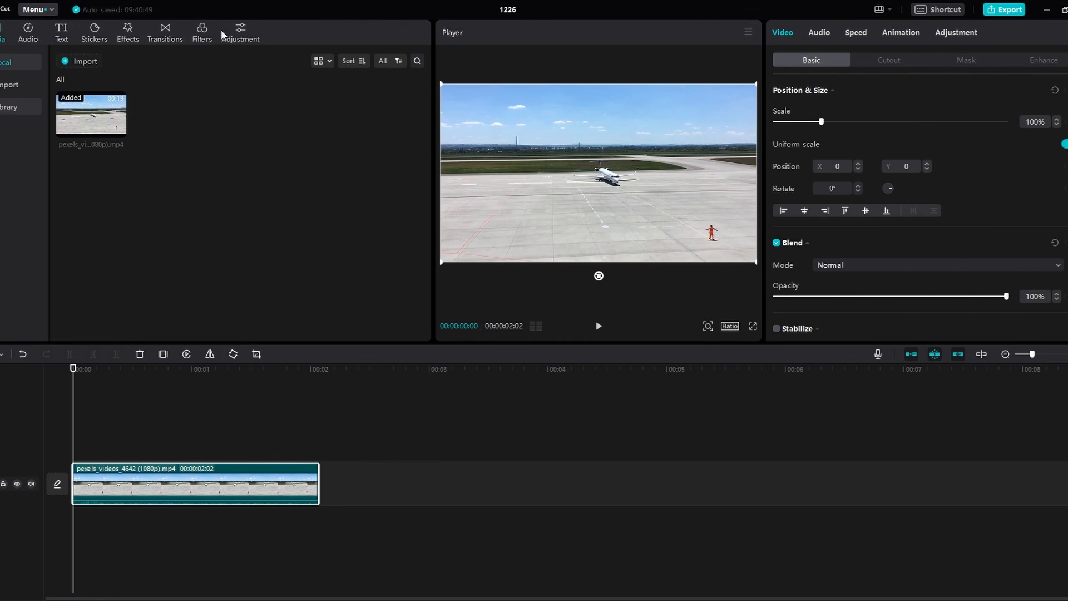
Show the Adjustment library with the Custom adjustment preset.
{"action": "left_click", "coordinate": [240, 32]}
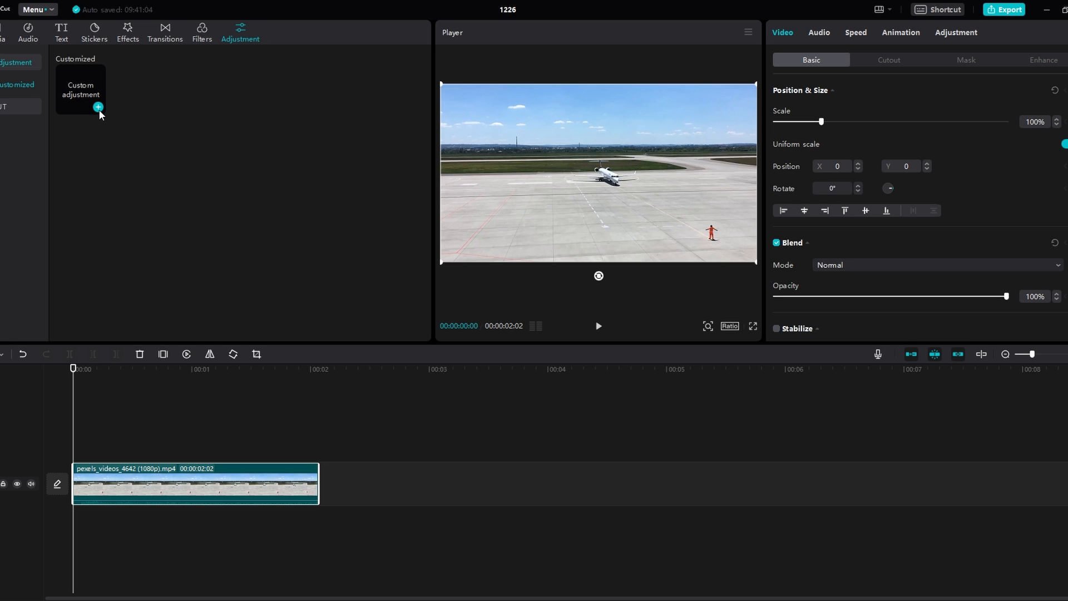
Place a Custom adjustment layer on the timeline above the runway clip.
{"action": "left_click", "coordinate": [99, 107]}
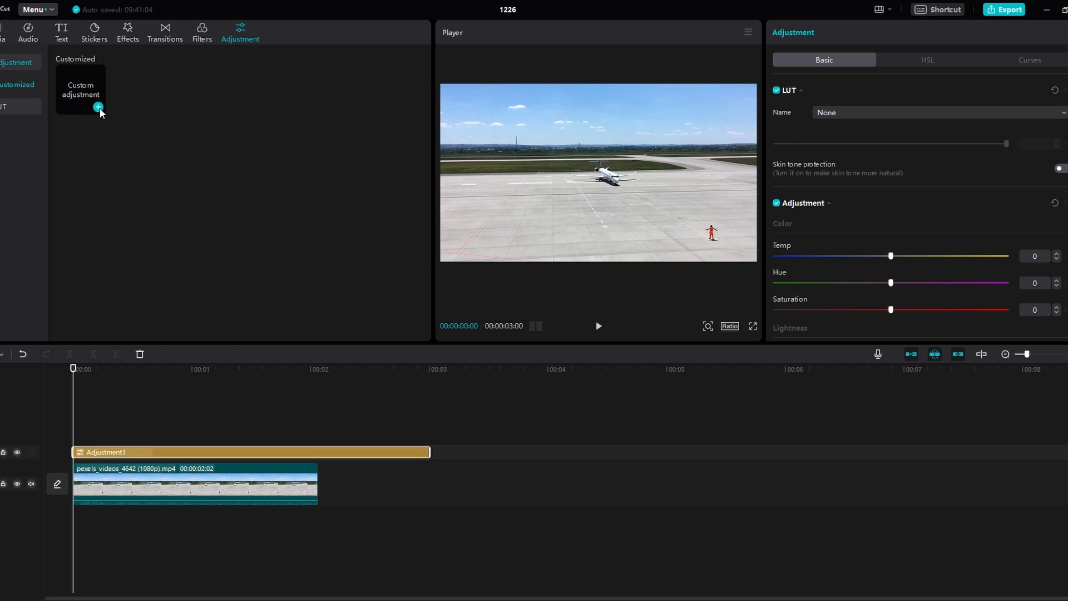
{"action": "mouse_move", "coordinate": [297, 444]}
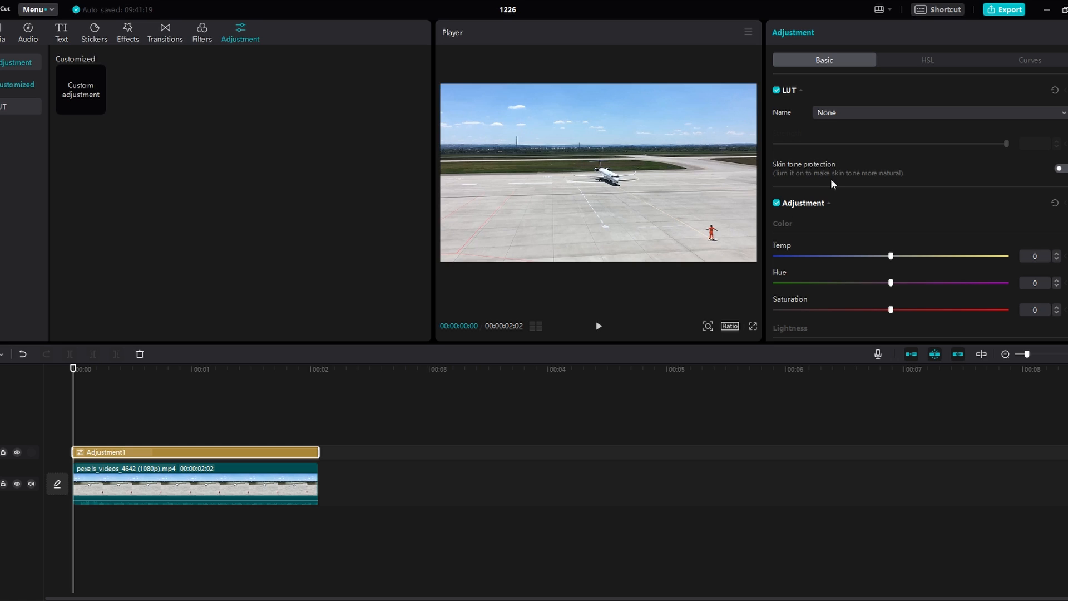
{"action": "mouse_move", "coordinate": [788, 104]}
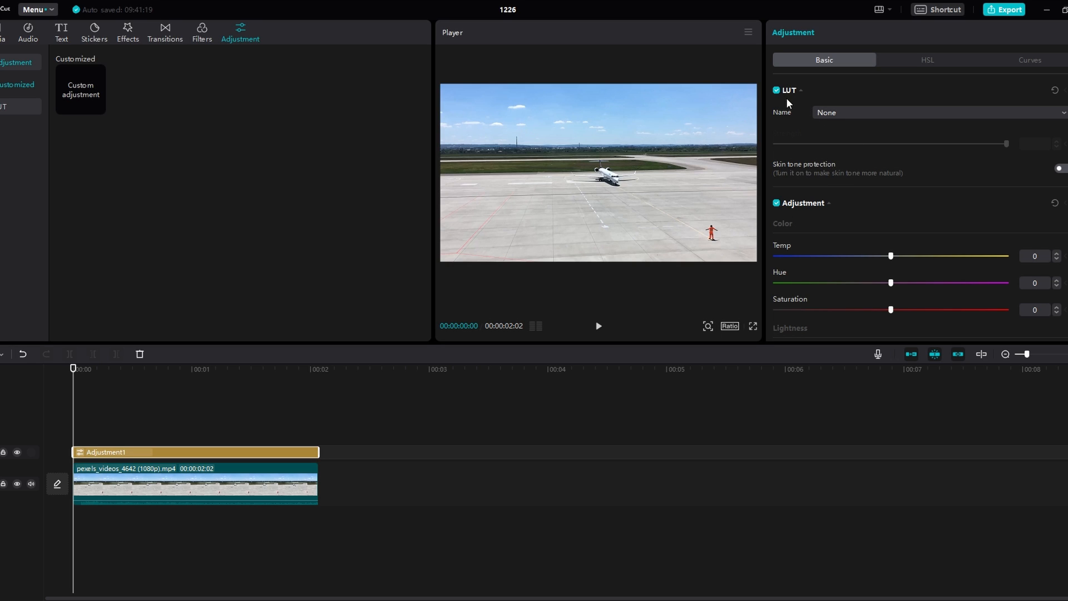
{"action": "mouse_move", "coordinate": [851, 121]}
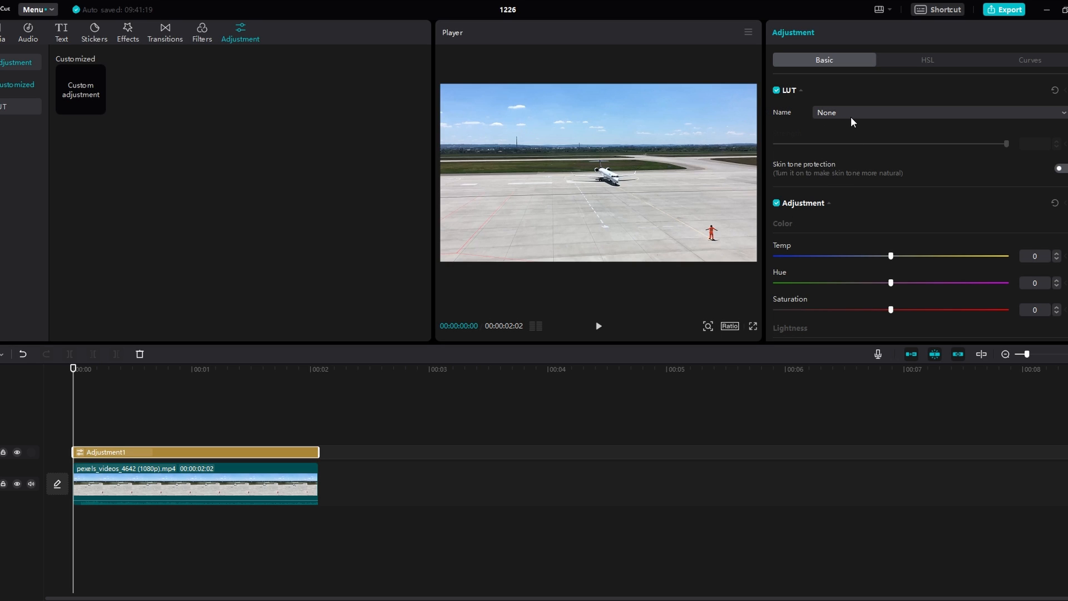
{"action": "mouse_move", "coordinate": [887, 254]}
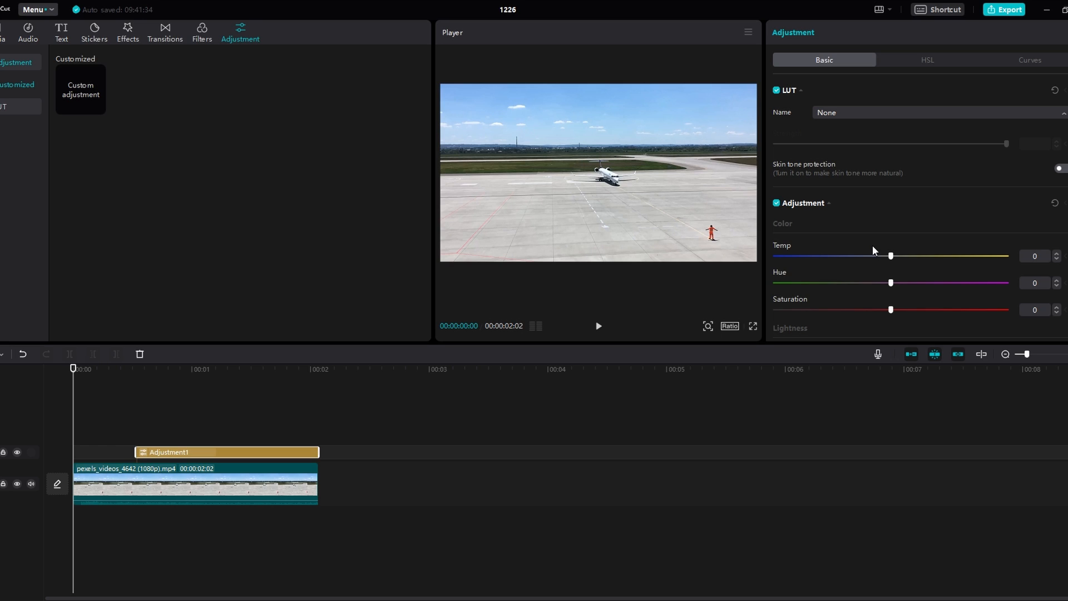
Preview the clip, then boost cyan saturation to 100 in HSL after Temp and Hue 50.
{"action": "left_click", "coordinate": [598, 326]}
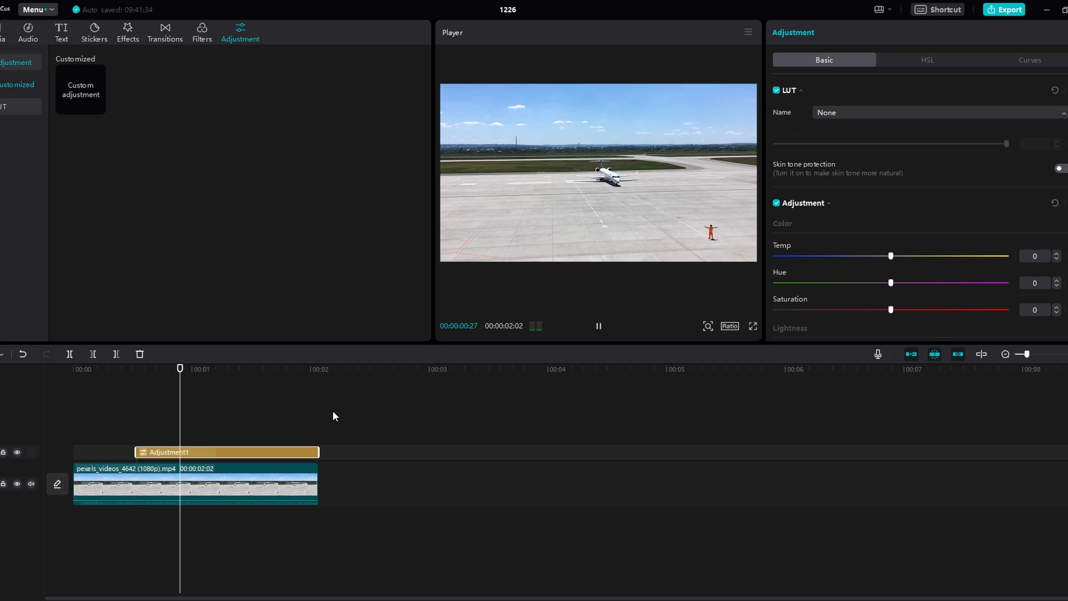
{"action": "left_click", "coordinate": [598, 326]}
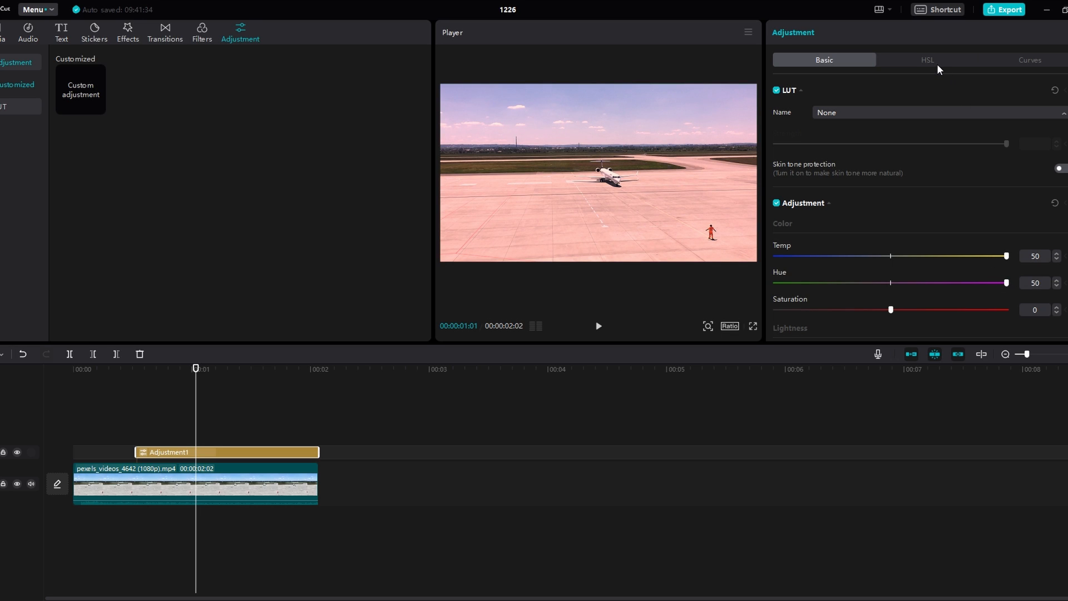
{"action": "left_click", "coordinate": [927, 60]}
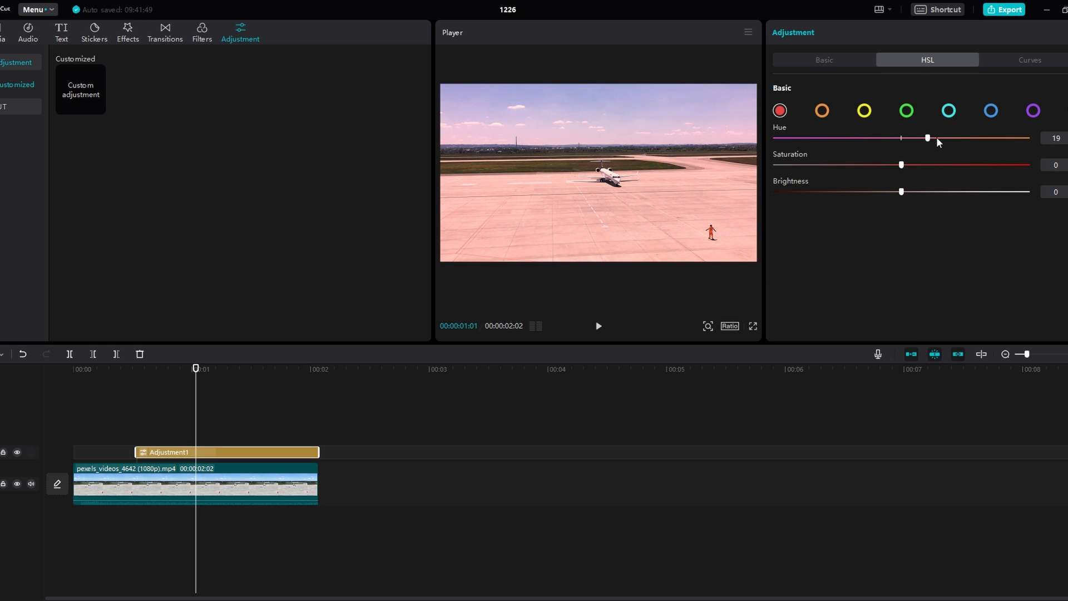
{"action": "left_click", "coordinate": [948, 110]}
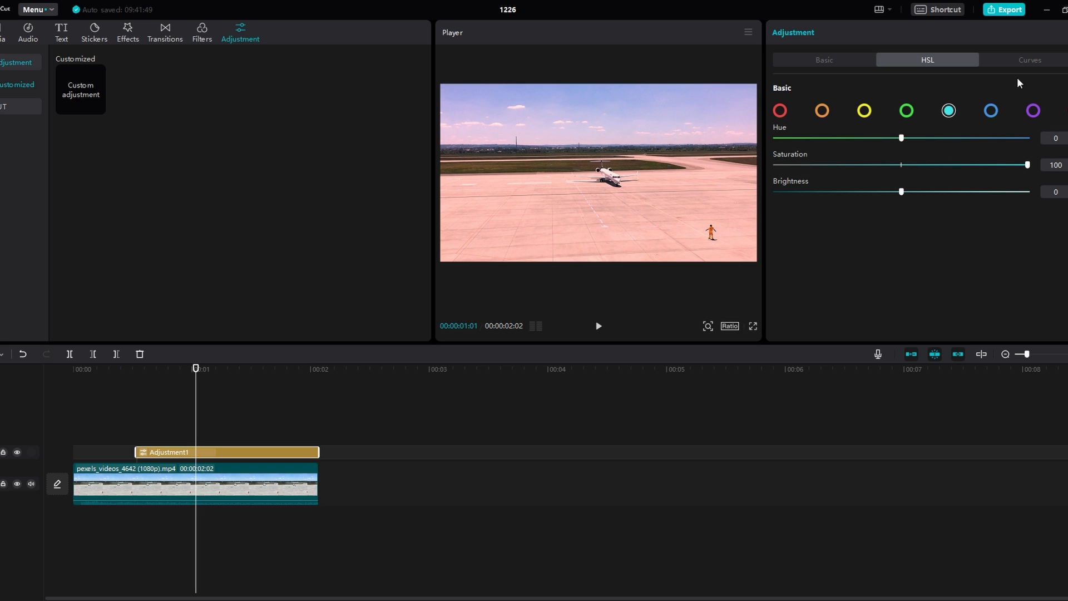
{"action": "left_click", "coordinate": [1028, 60]}
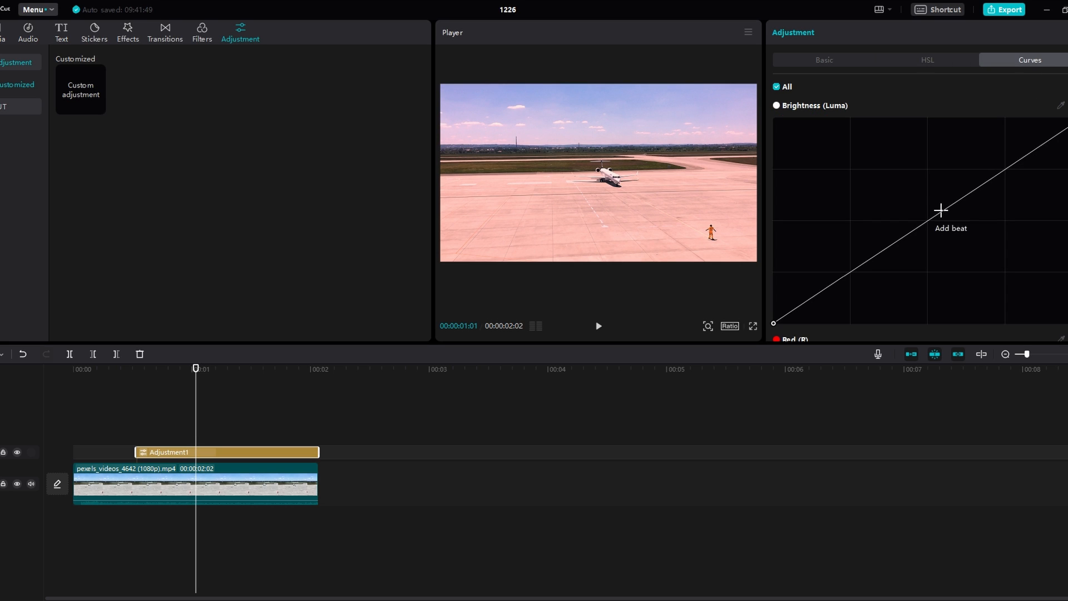